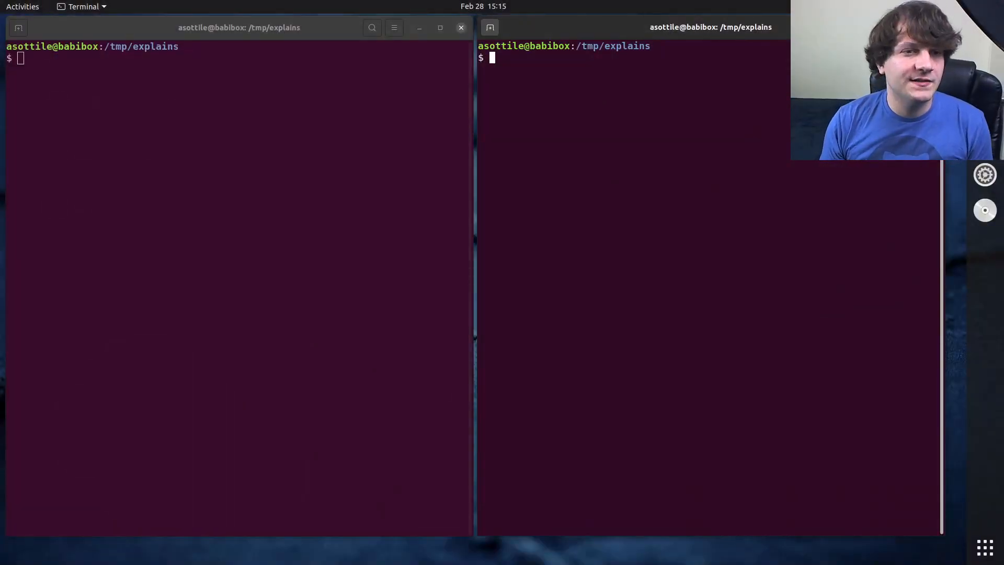
Open t.py in babi and write add(a: float, b: float) -> float returning a + b
{"action": "type", "text": "babi t.p"}
{"action": "type", "text": "def add"}
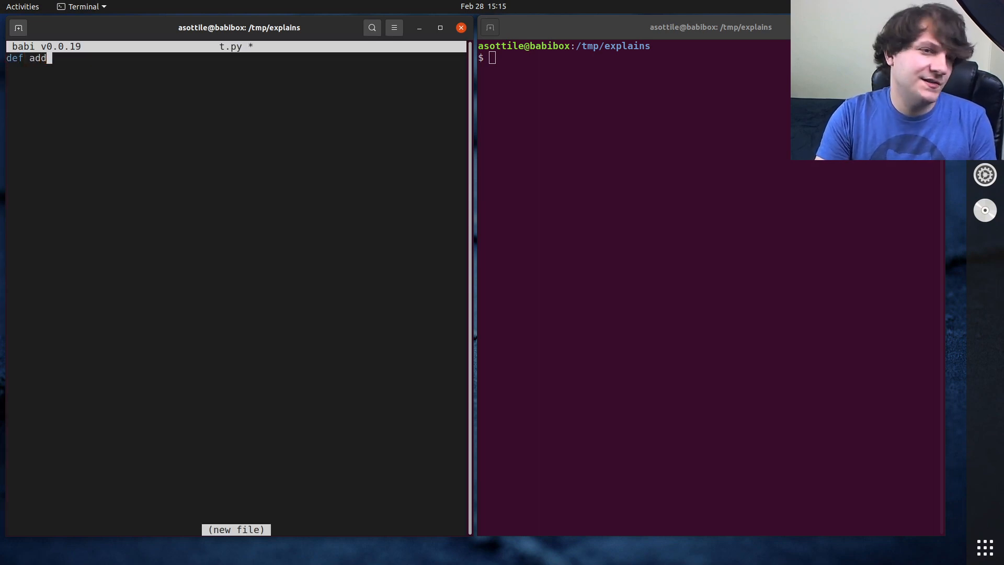
{"action": "type", "text": "("}
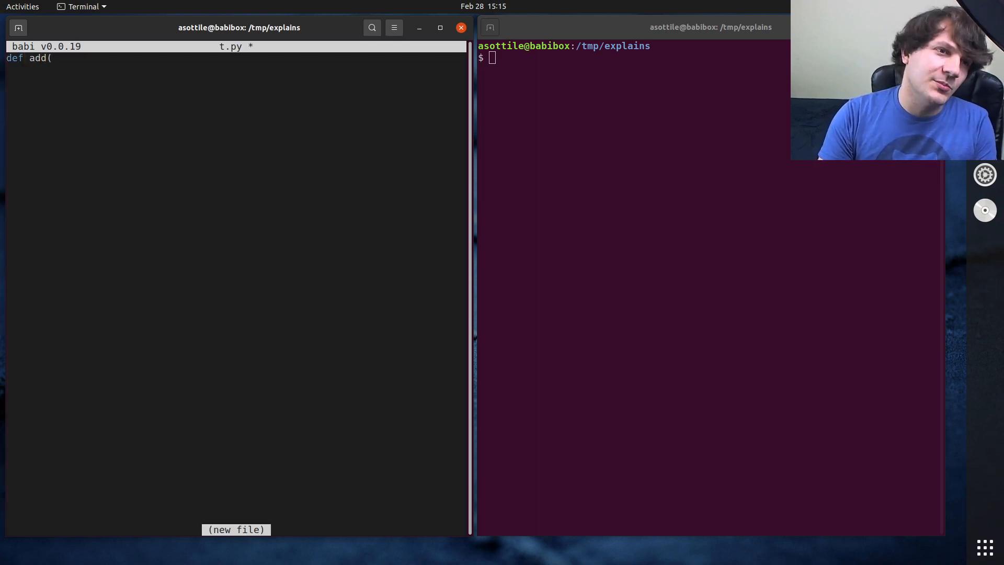
{"action": "type", "text": "a: int"}
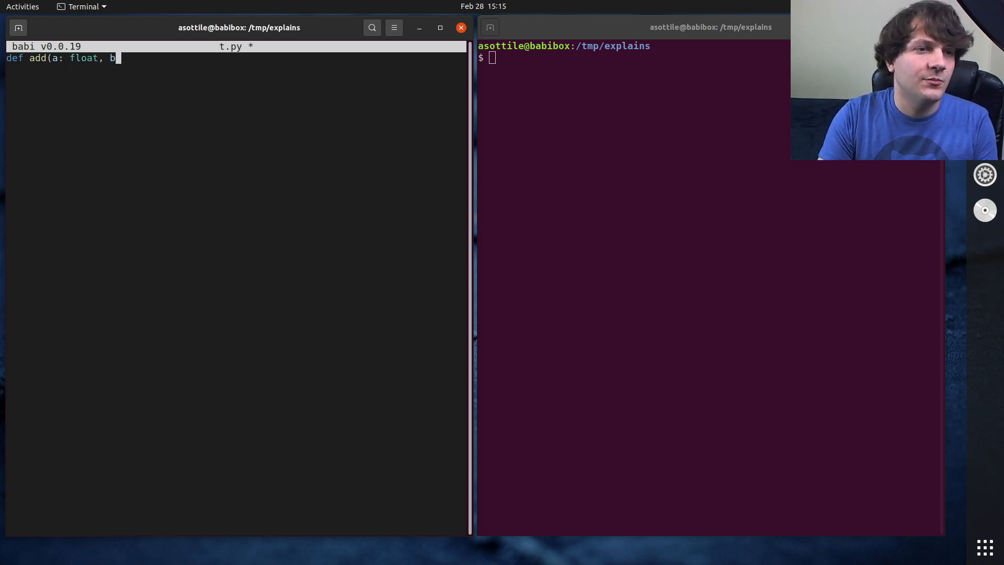
{"action": "type", "text": ": f"}
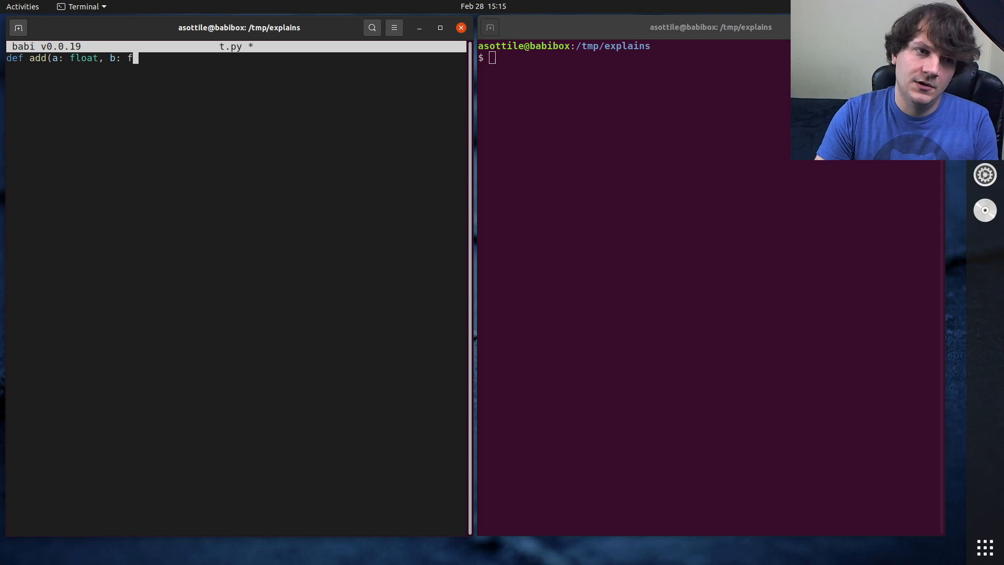
{"action": "type", "text": "loat) -> float:"}
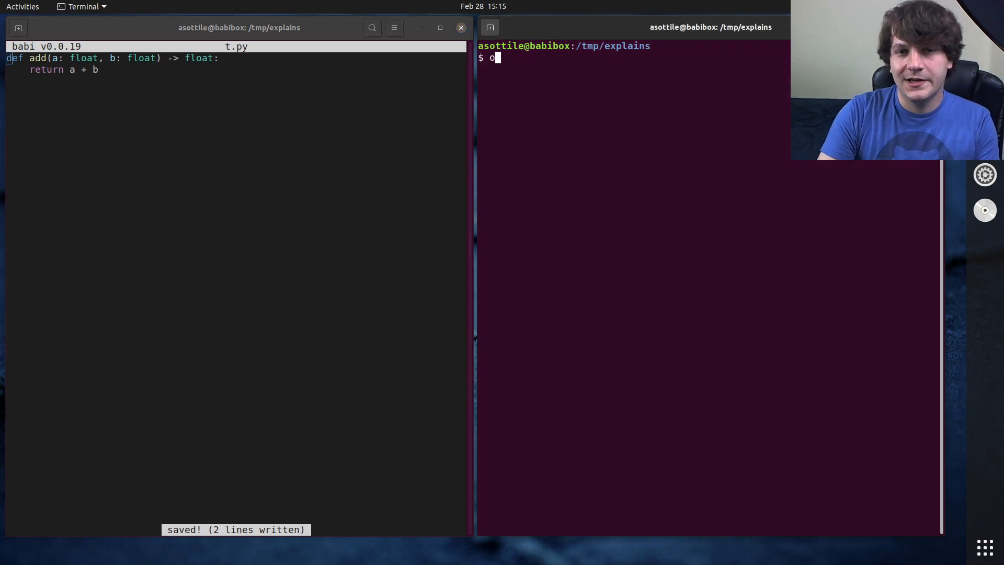
Load t.py with python3 -i and evaluate add(5., 10.), getting 15.0
{"action": "type", "text": "python3 -i t.py"}
{"action": "type", "text": "add(5"}
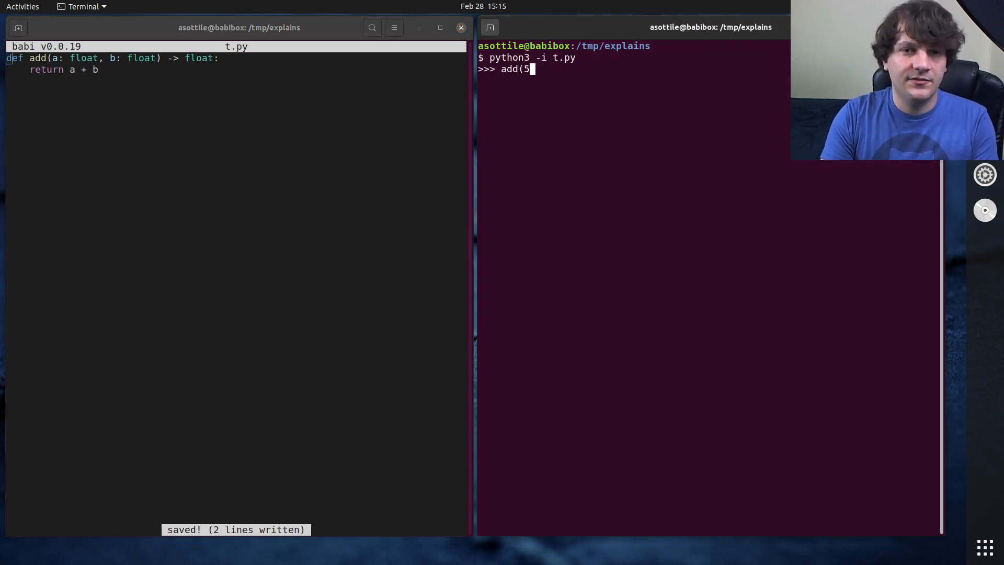
{"action": "type", "text": "., 10."}
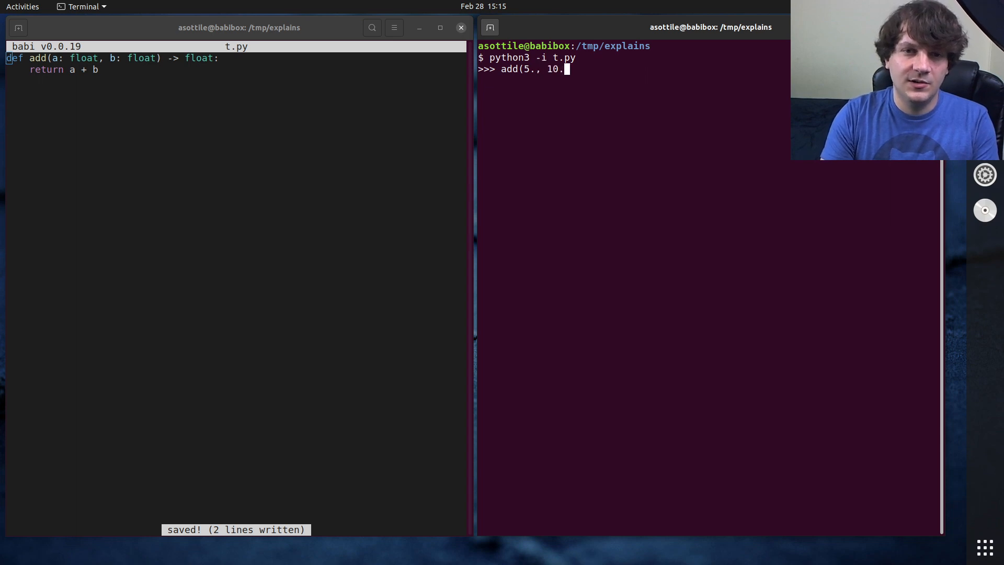
{"action": "key", "text": "Return"}
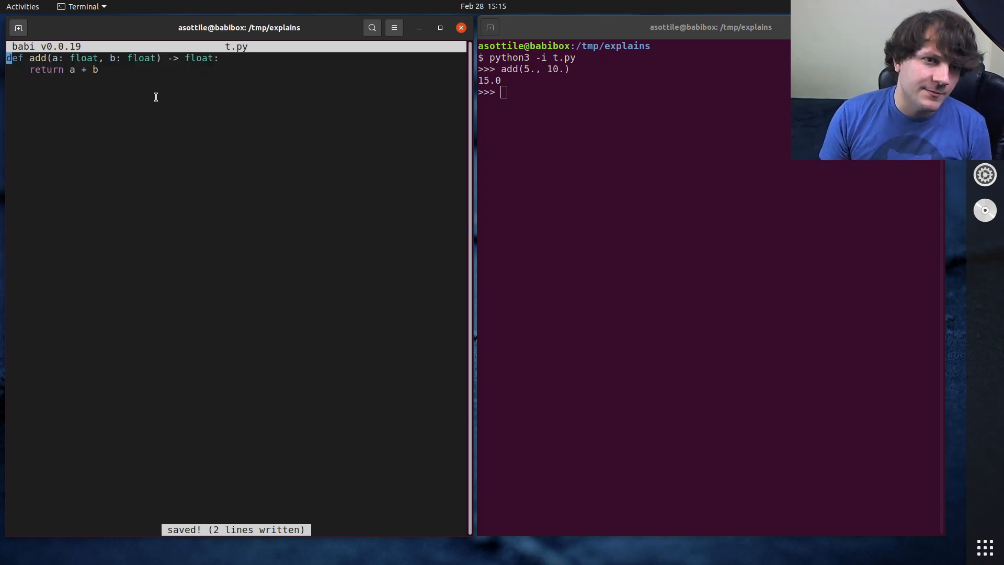
Start a make_adder definition and add 'from typing import Callable' at the top
{"action": "type", "text": "def m"}
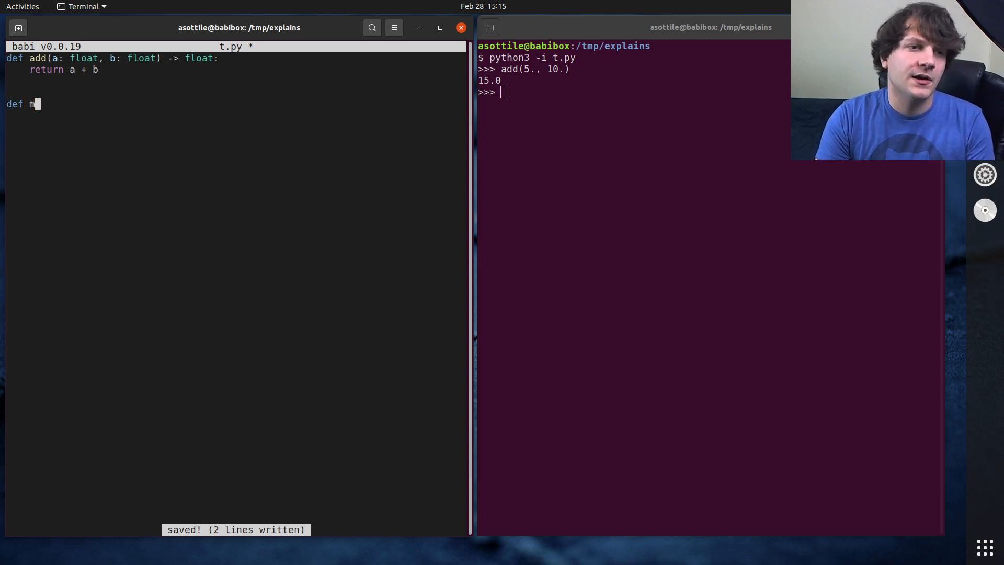
{"action": "type", "text": "ake_adder"}
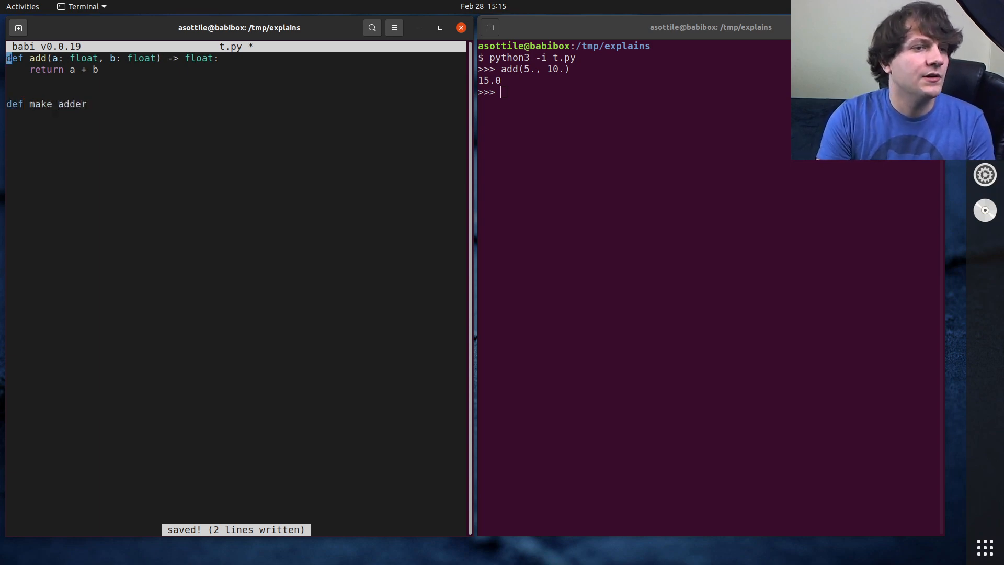
{"action": "type", "text": "from typing import Callable"}
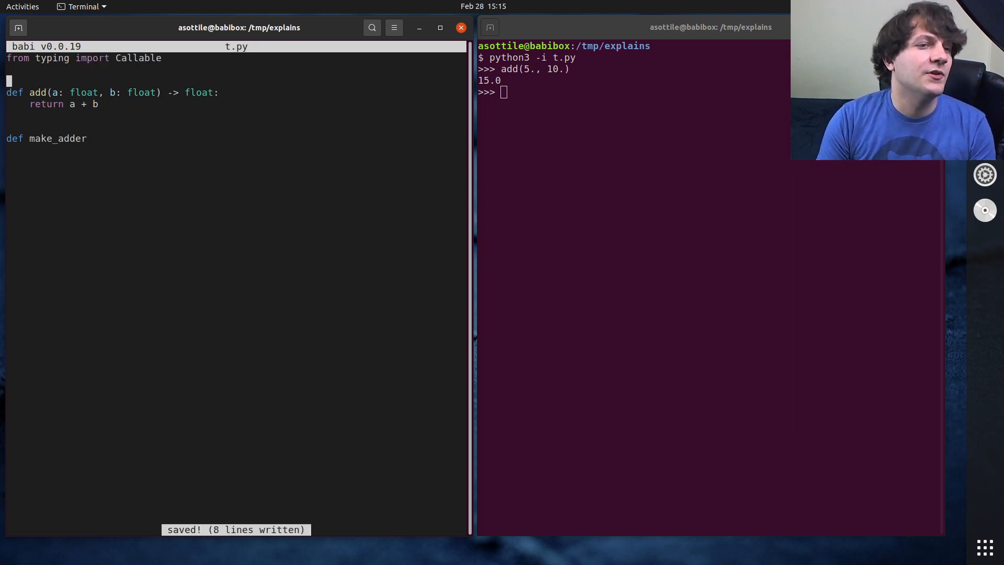
{"action": "type", "text": "("}
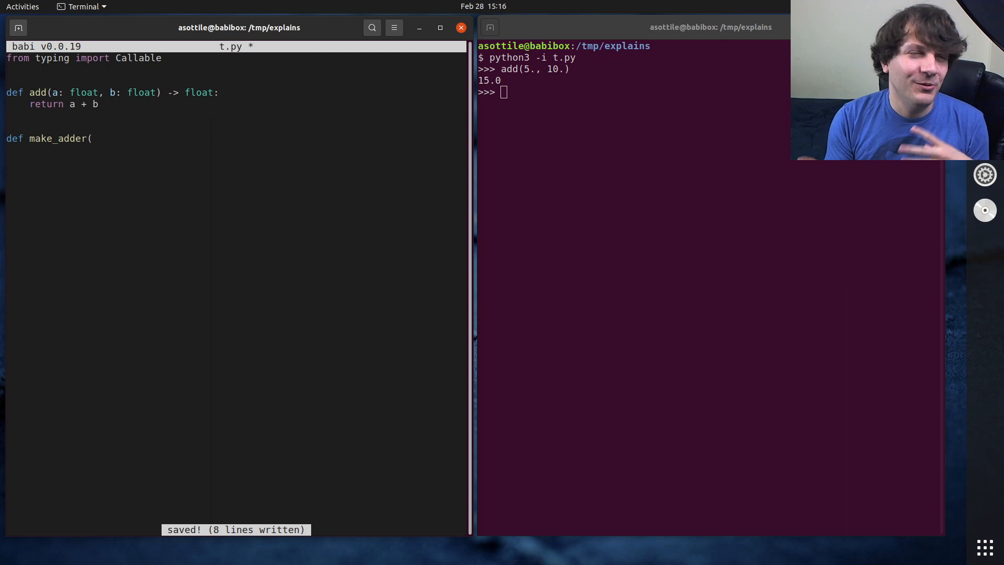
{"action": "type", "text": "b"}
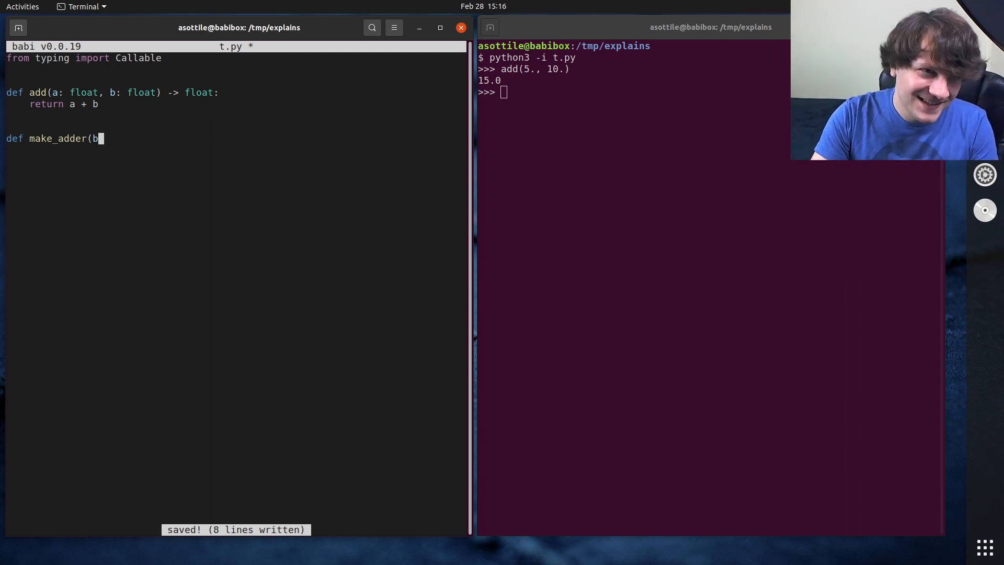
Give make_adder the signature (a: float) -> Callable[[float], float]
{"action": "type", "text": "a: float) -> Callable"}
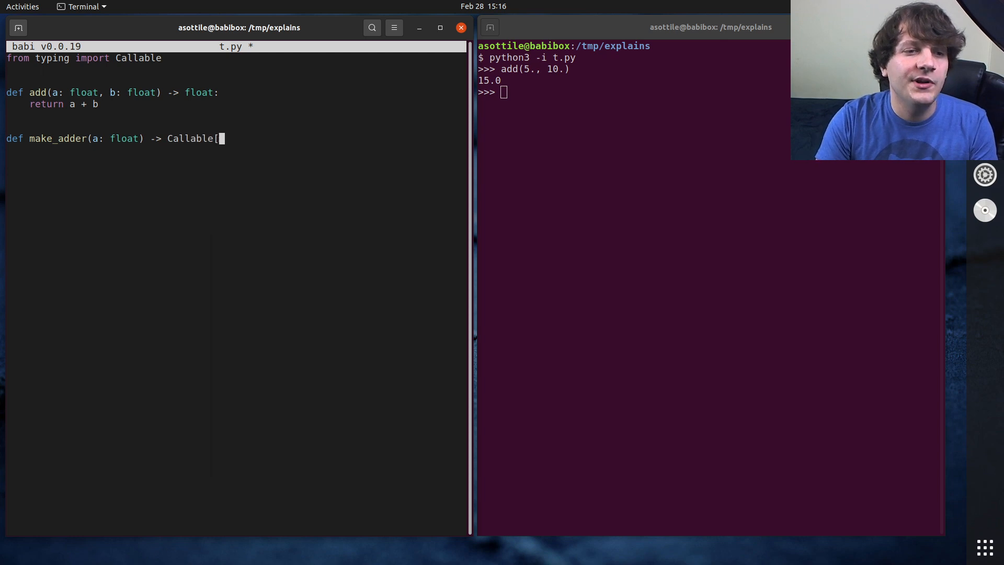
{"action": "type", "text": "[float]"}
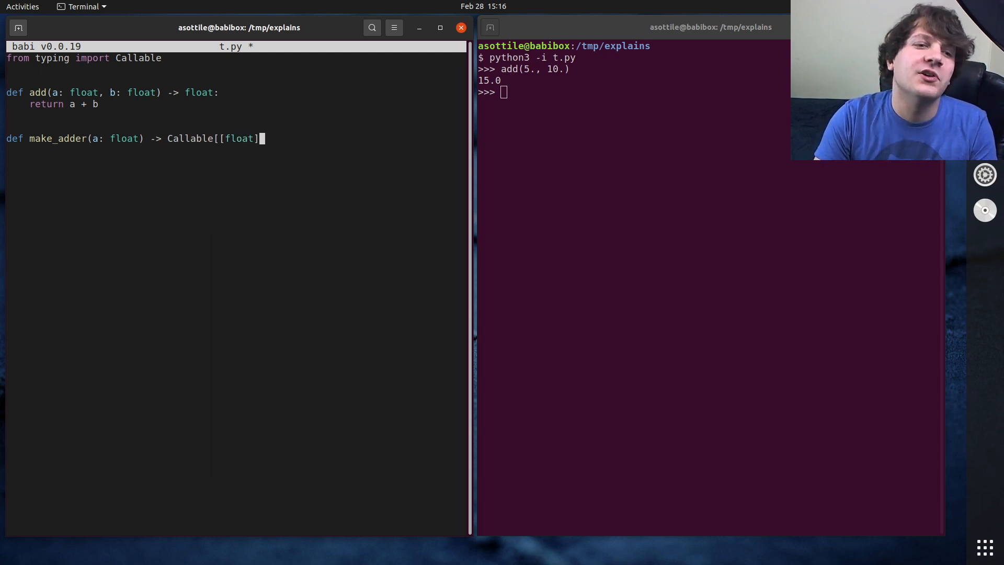
{"action": "type", "text": ", floar"}
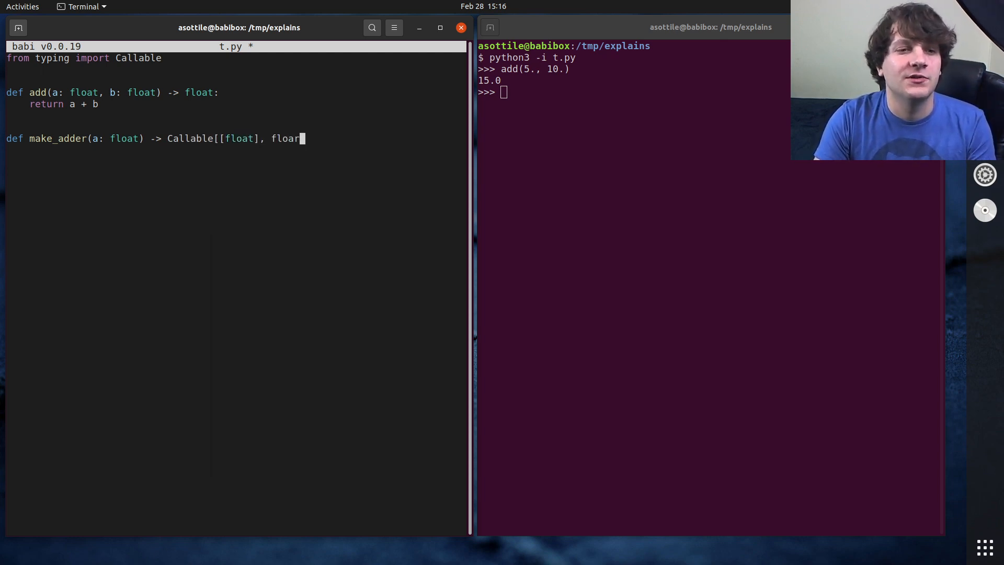
{"action": "type", "text": "]"}
{"action": "type", "text": "# Callable"}
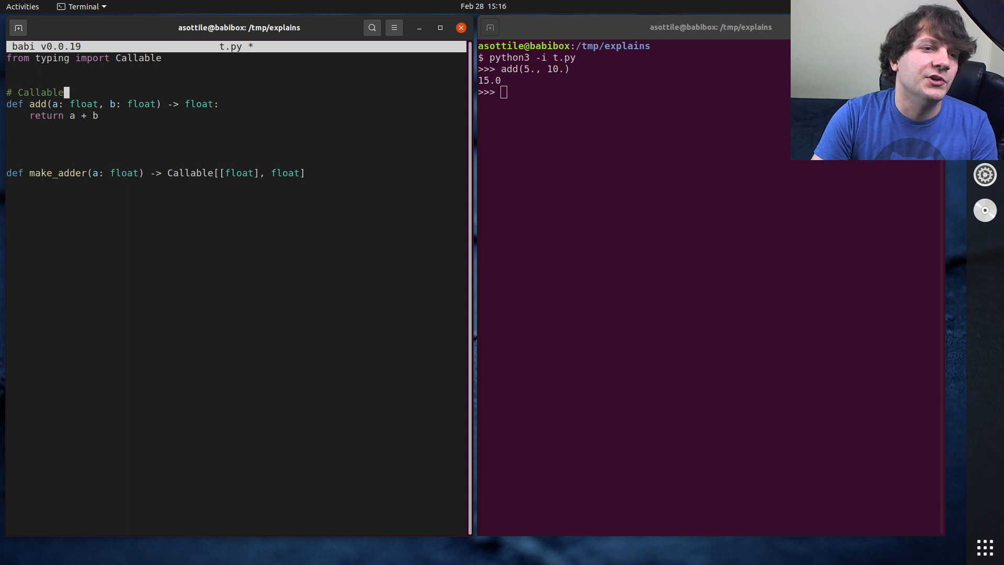
{"action": "type", "text": "[[float, floa"}
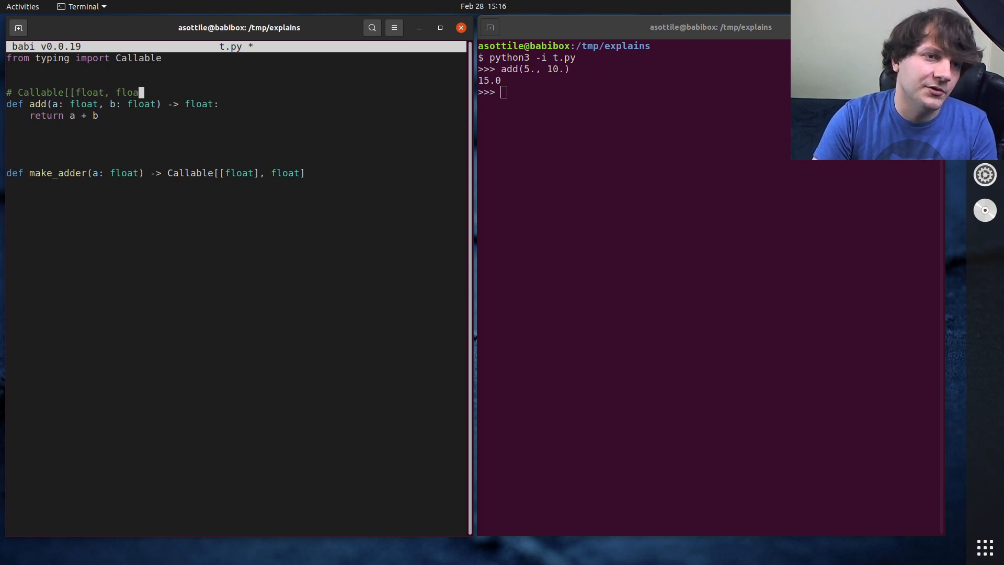
{"action": "type", "text": "t], float]"}
{"action": "type", "text": "def"}
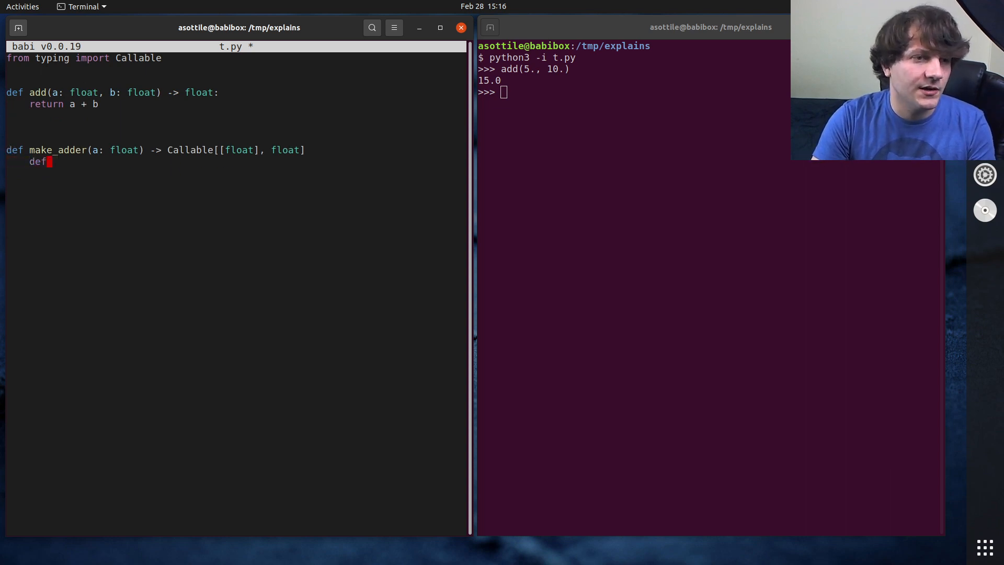
Define nested adder_inner(b: float) -> float returning add(a, b) inside make_adder
{"action": "type", "text": "adder_in"}
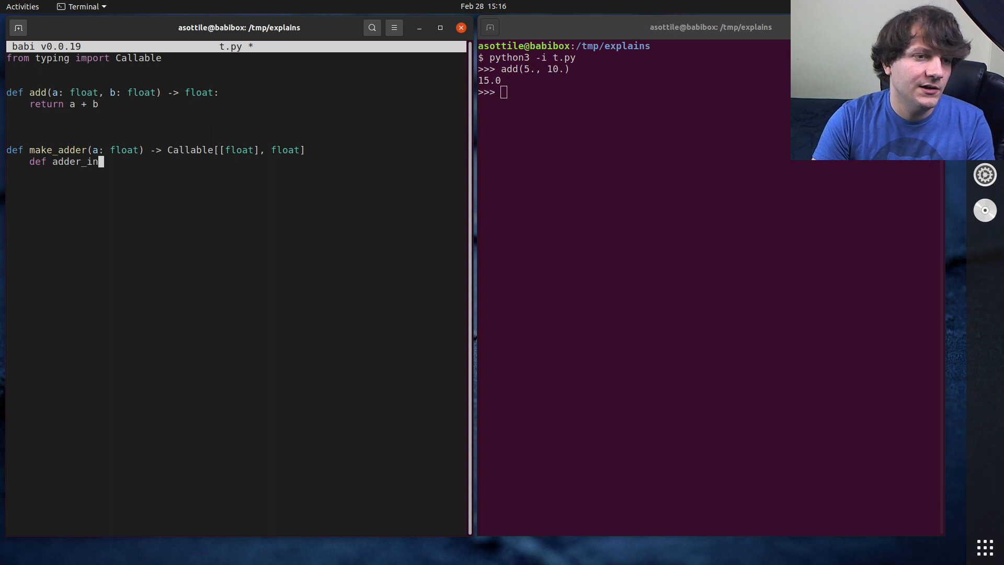
{"action": "type", "text": "ner(b: float) -> float"}
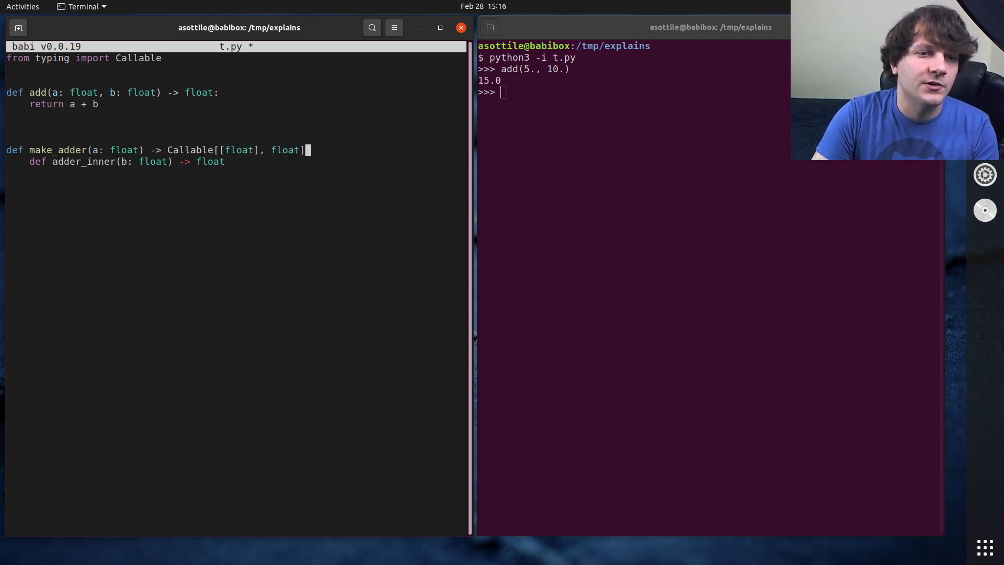
{"action": "type", "text": "\":"}
{"action": "type", "text": "return"}
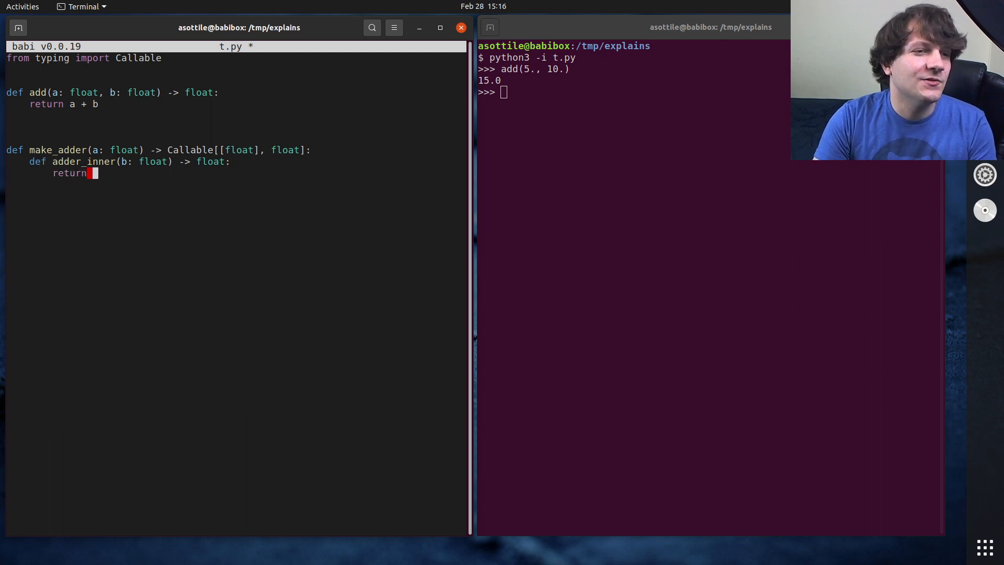
{"action": "type", "text": "add(a, b)"}
{"action": "type", "text": "return adder_inner"}
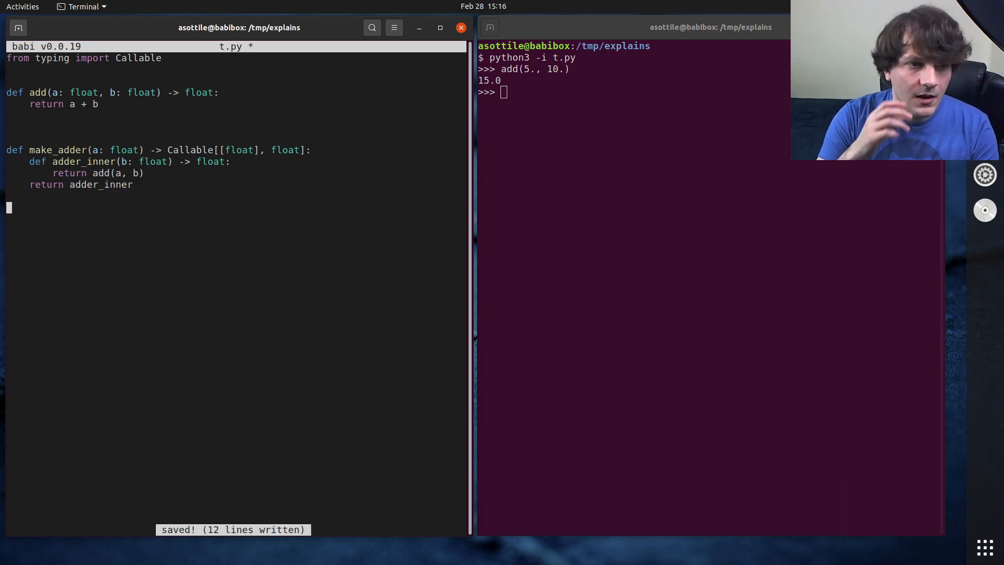
Add the assignment add_5 = make_adder(5) to t.py
{"action": "type", "text": "add_"}
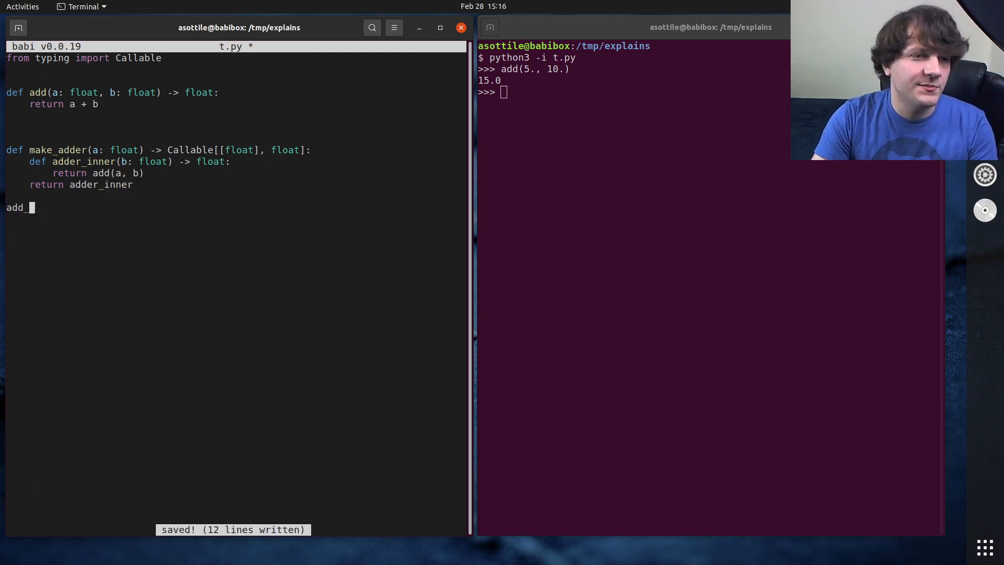
{"action": "type", "text": "_5 = make_"}
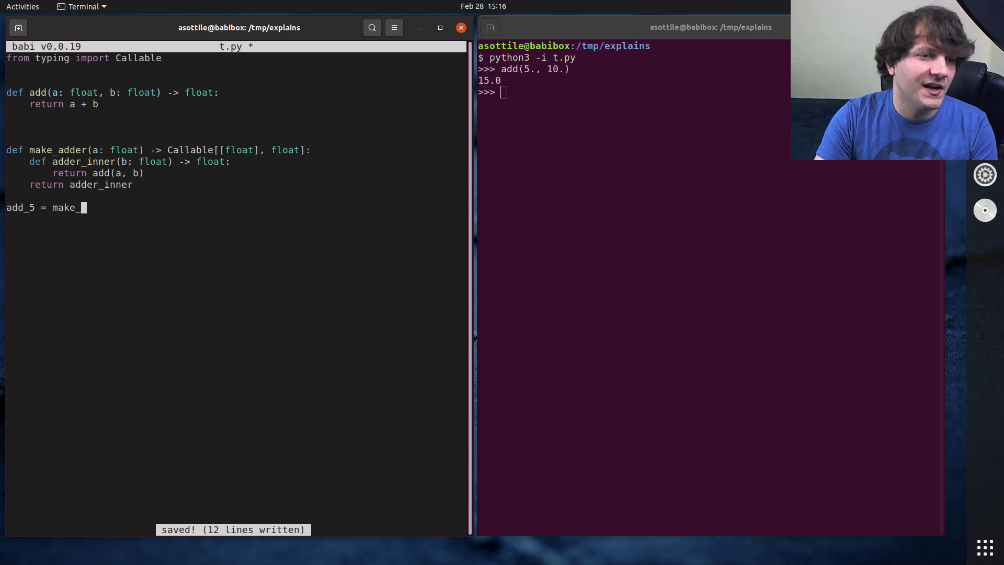
{"action": "type", "text": "adder(5)"}
{"action": "type", "text": "python3 -i t.py"}
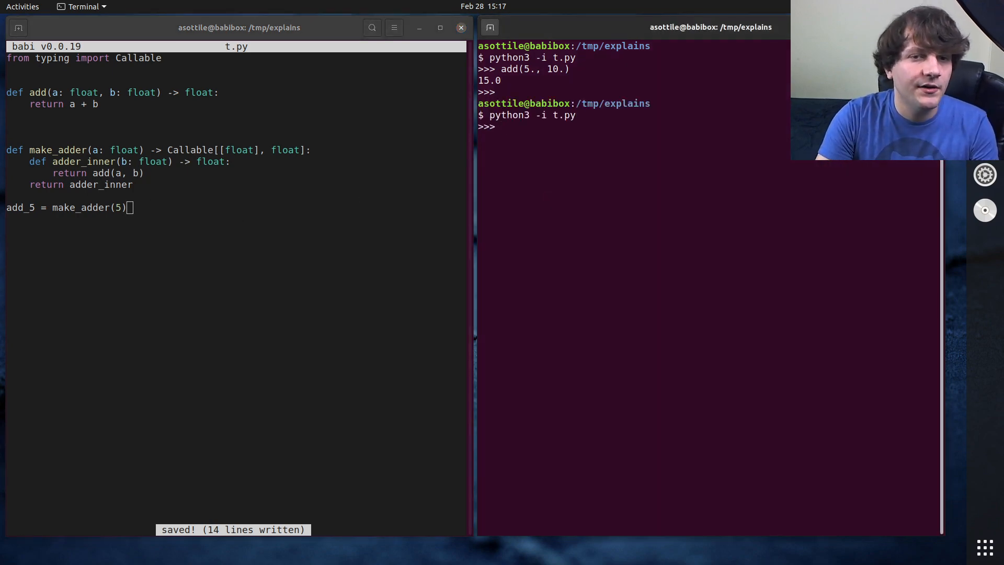
Call add_5(10) in the reloaded Python session
{"action": "type", "text": "add_5(10)"}
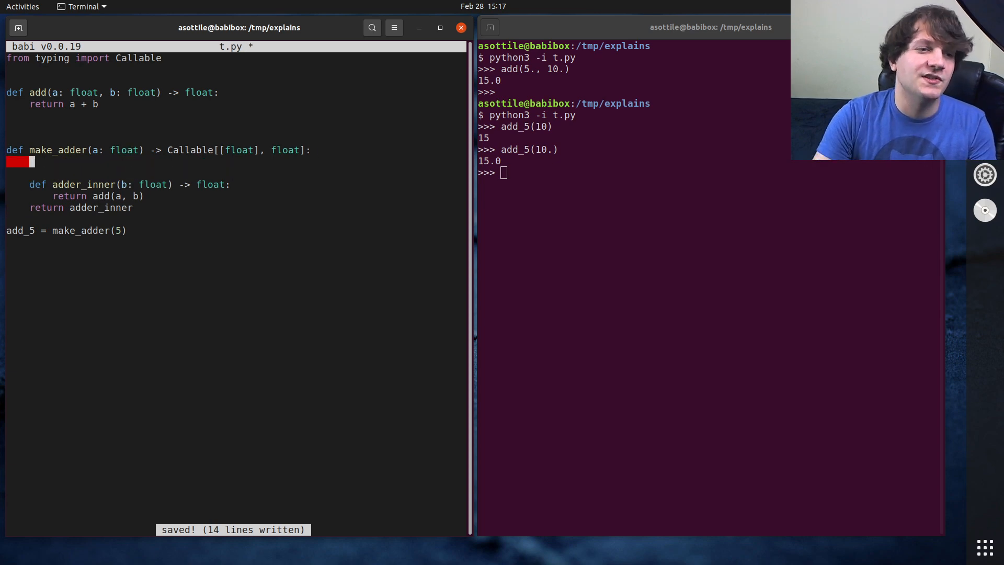
Replace adder_inner with 'return lambda b: add(a, b)' and save t.py
{"action": "type", "text": "return lambda b: add(a"}
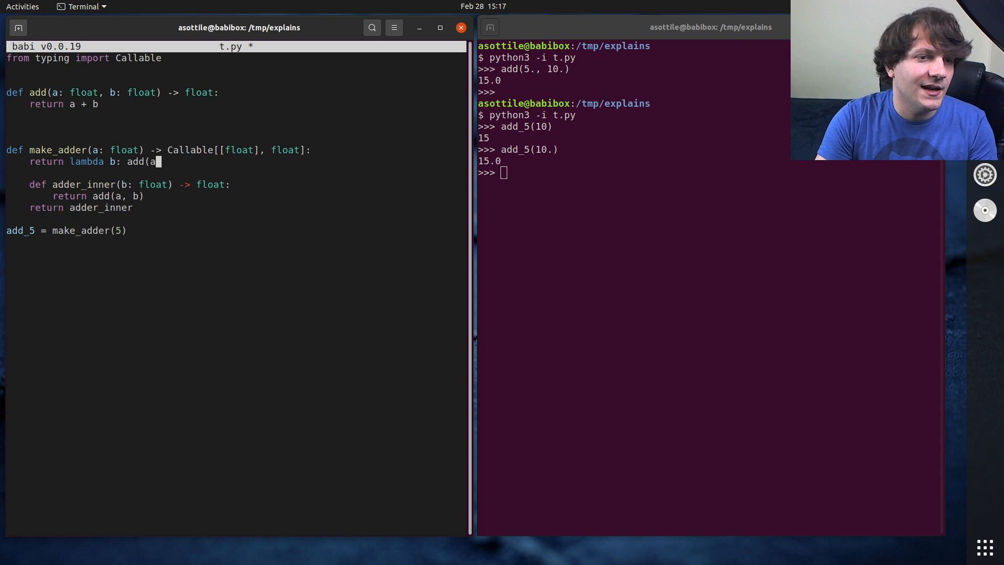
{"action": "type", "text": ", b)"}
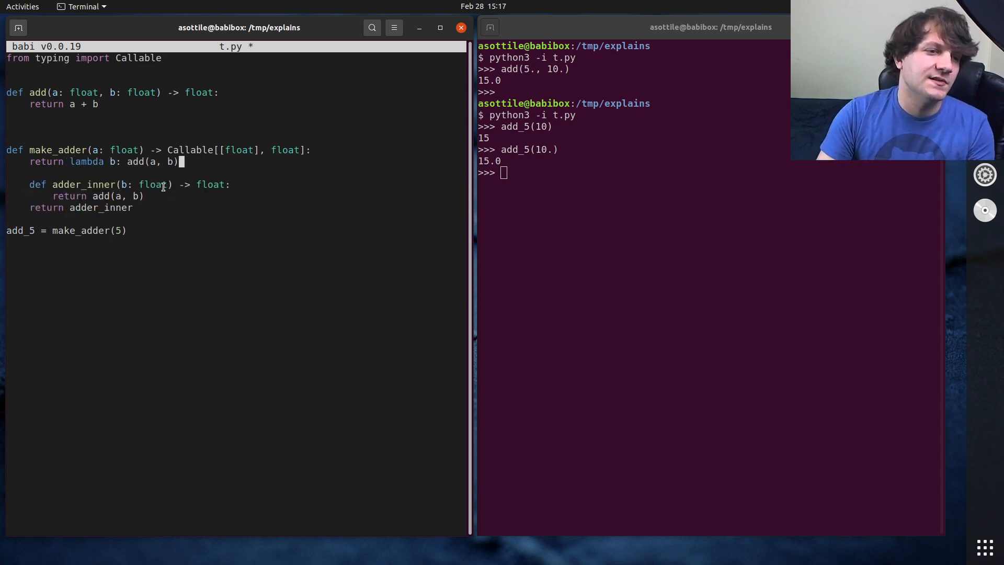
{"action": "key", "text": "ctrl+s"}
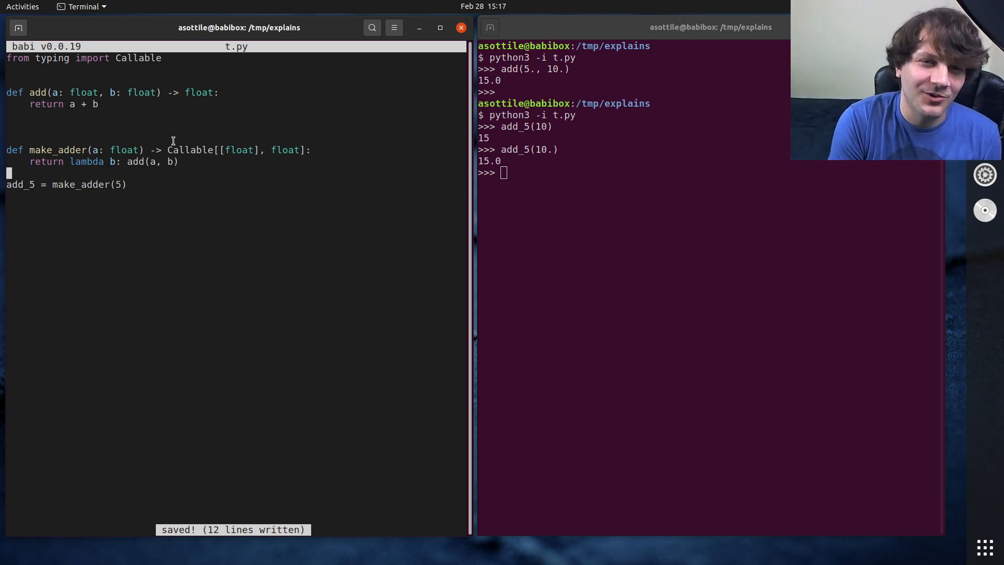
{"action": "mouse_move", "coordinate": [517, 235]}
{"action": "type", "text": "a"}
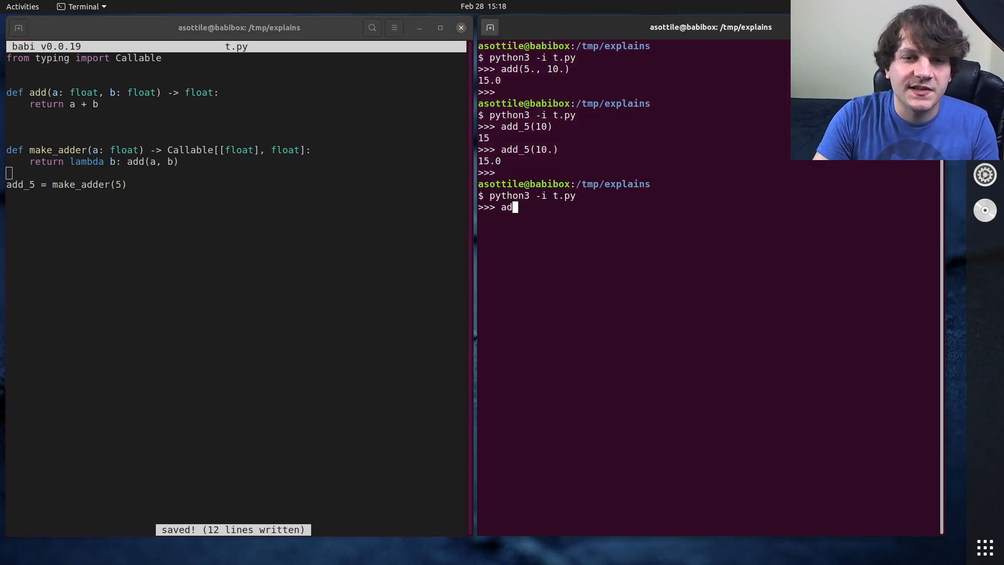
Call add_5(10.) in the restarted Python session, returning 15.0
{"action": "type", "text": "d_5(10.)"}
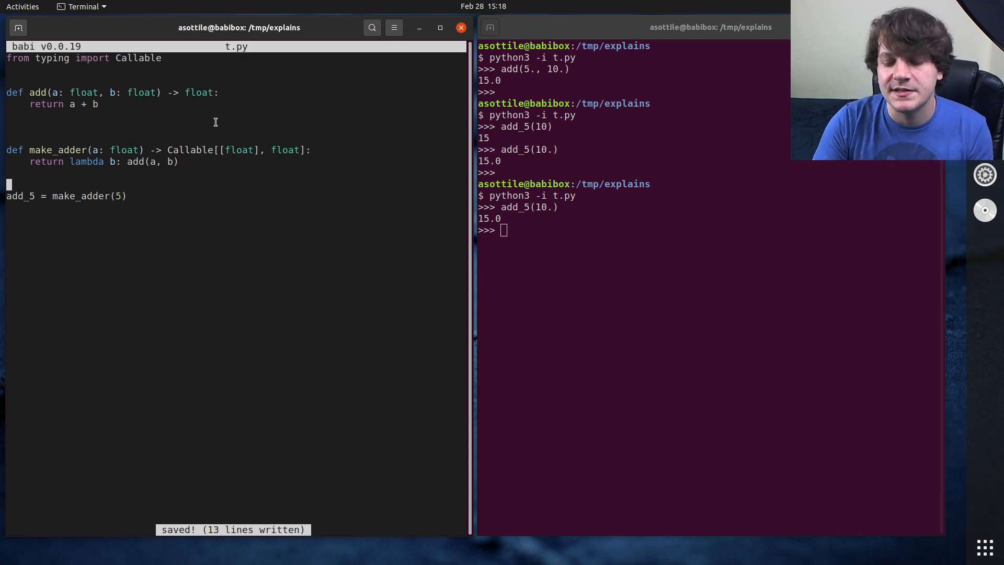
Add 'import functools' at the top and begin the add_6 line below add_5
{"action": "type", "text": "import"}
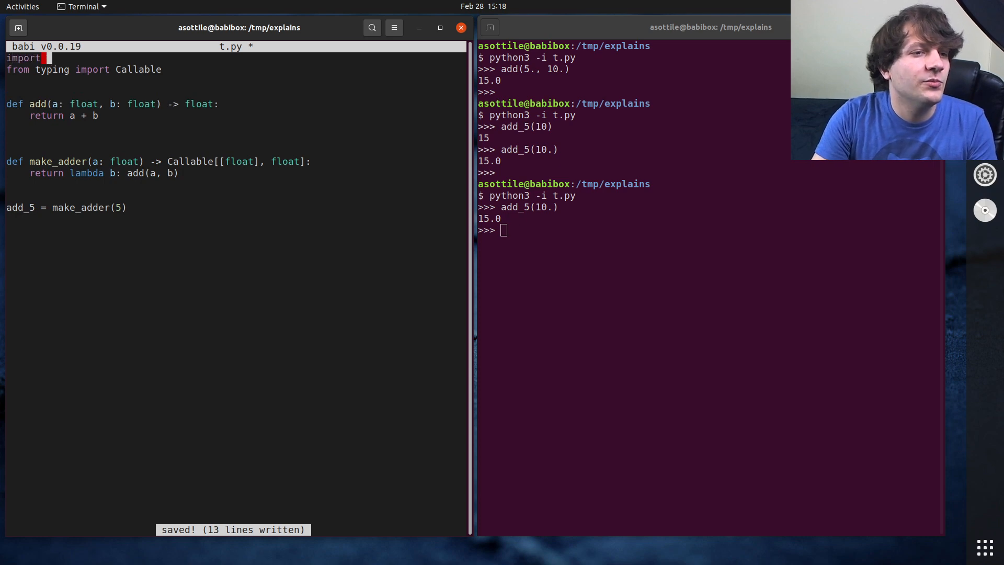
{"action": "type", "text": "functools"}
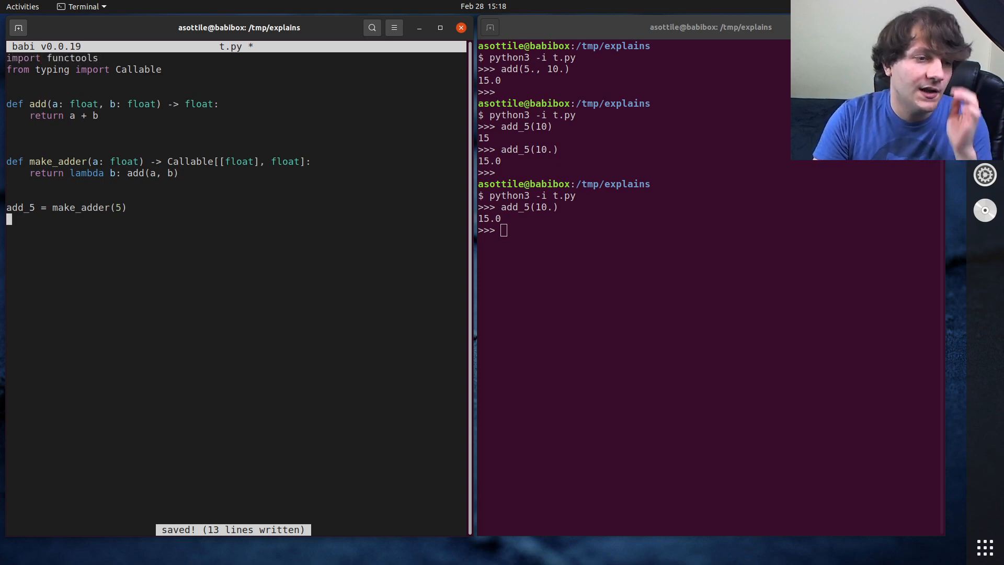
{"action": "type", "text": "add_6 = functools.partial("}
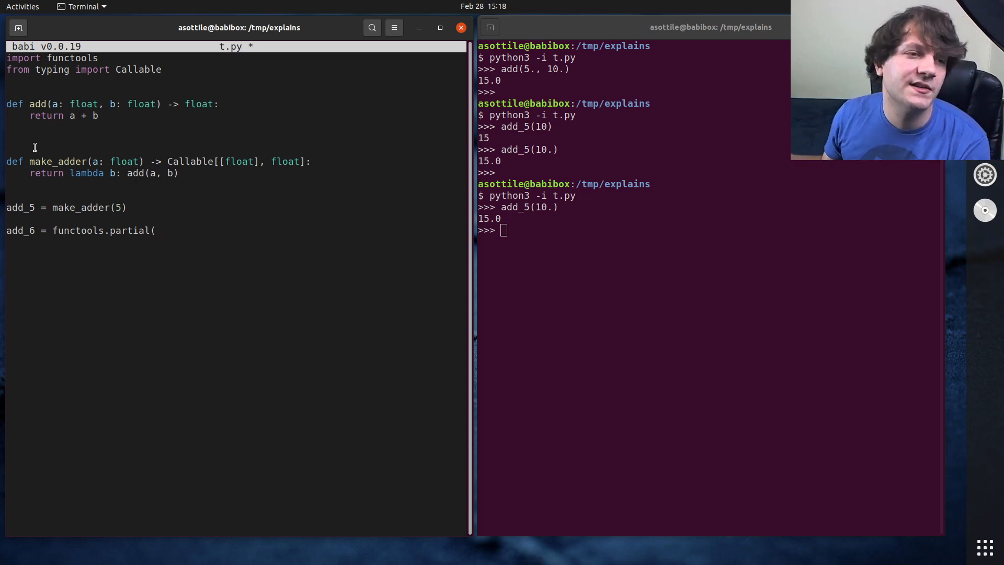
{"action": "mouse_move", "coordinate": [195, 243]}
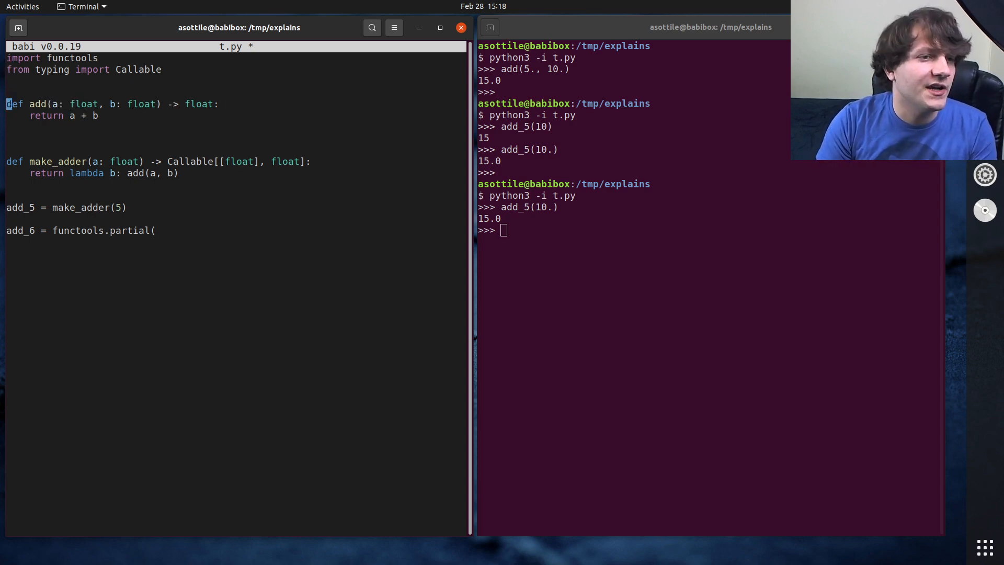
Make add print f'got args: {a=} {b=}'
{"action": "type", "text": "print()"}
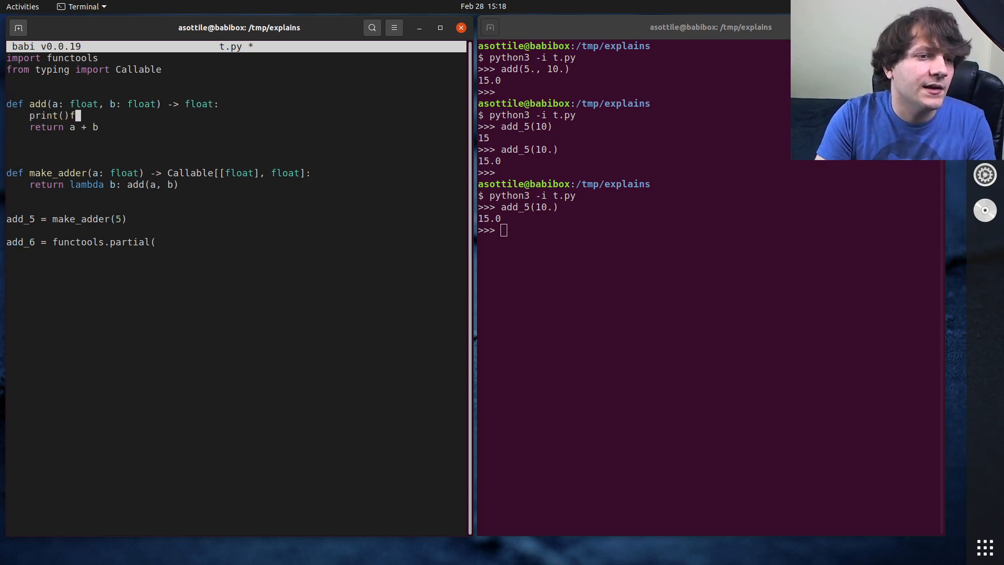
{"action": "type", "text": "f'got args: {a"}
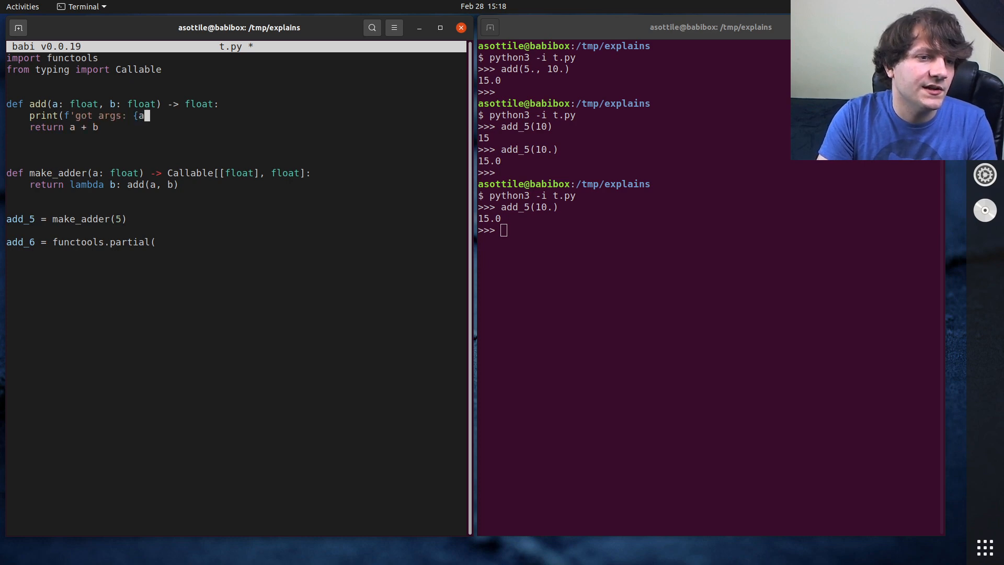
{"action": "type", "text": "=} {b=}')"}
{"action": "left_click", "coordinate": [234, 242]}
{"action": "type", "text": "a"}
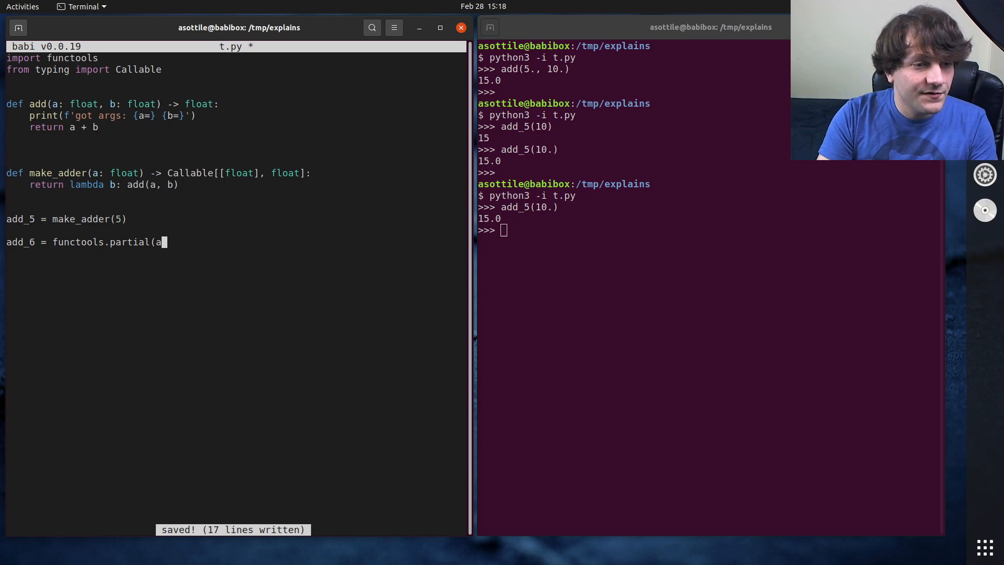
Complete add_6 = functools.partial(add, 6)
{"action": "type", "text": "dd,"}
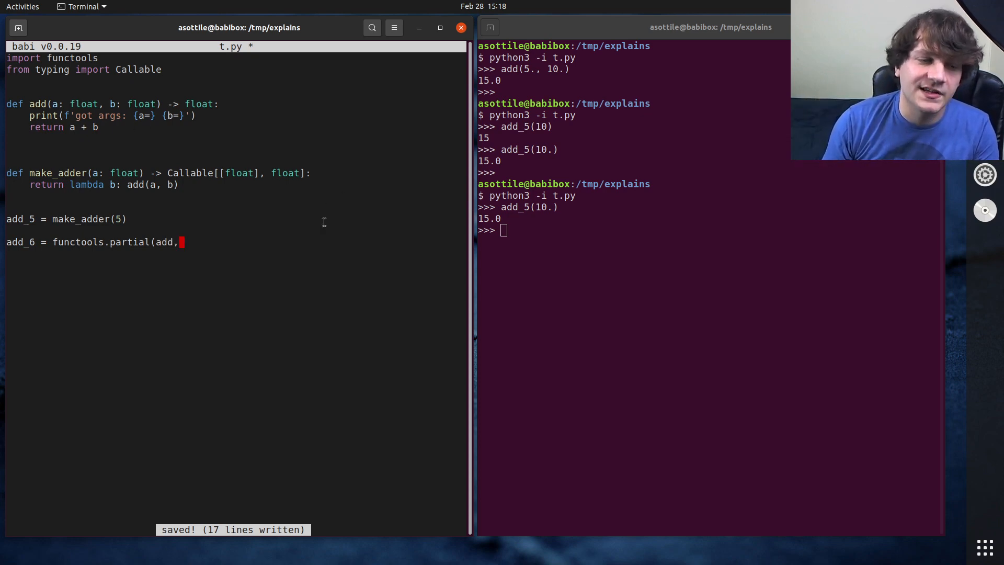
{"action": "type", "text": "6)"}
{"action": "left_click", "coordinate": [631, 230]}
{"action": "type", "text": "add_6(10.)"}
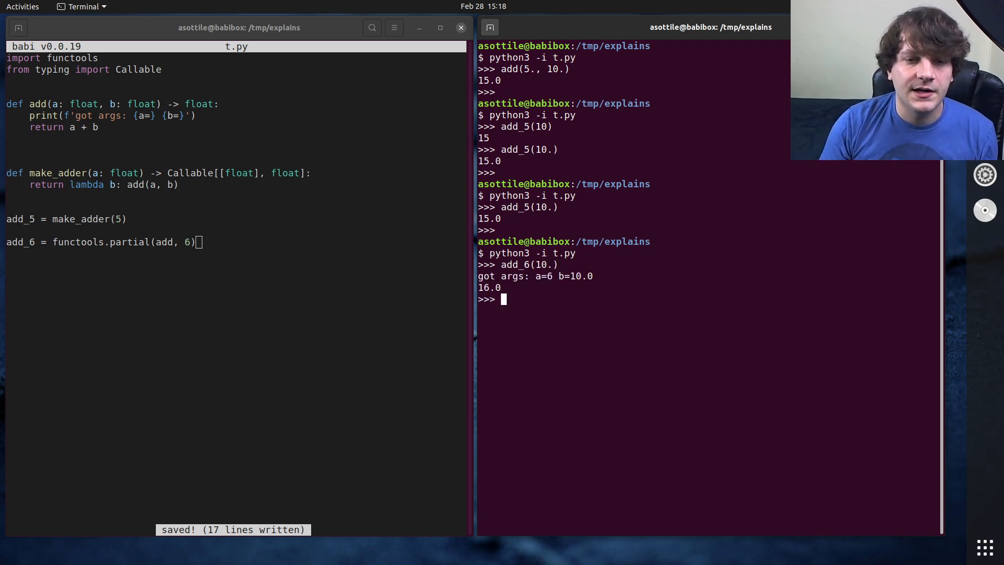
Select the 16.0 result in the terminal's REPL output
{"action": "double_click", "coordinate": [542, 276]}
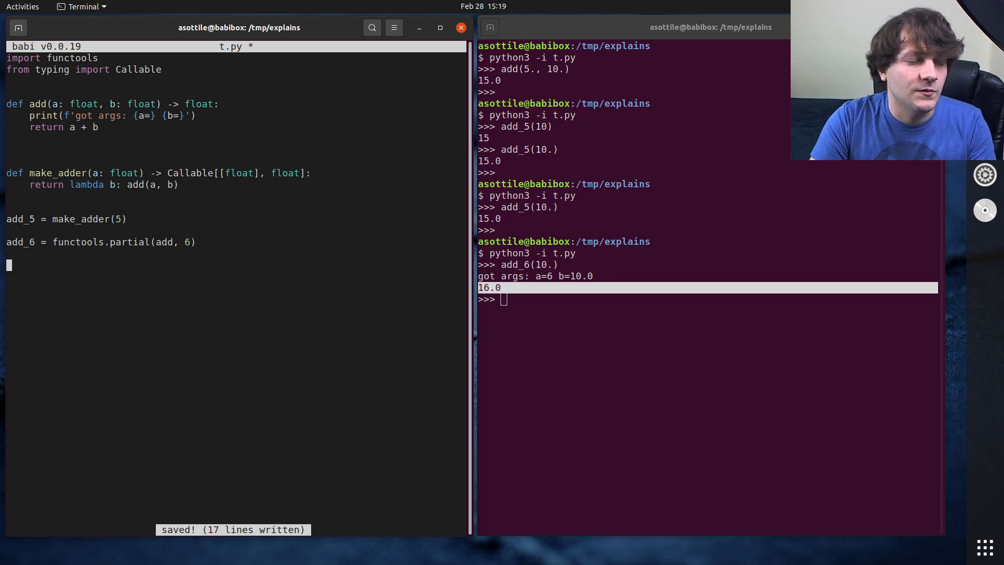
Add returns_20 = functools.partial(add, 10, 10) to t.py and call returns_20() in the REPL
{"action": "type", "text": "returns_20 ="}
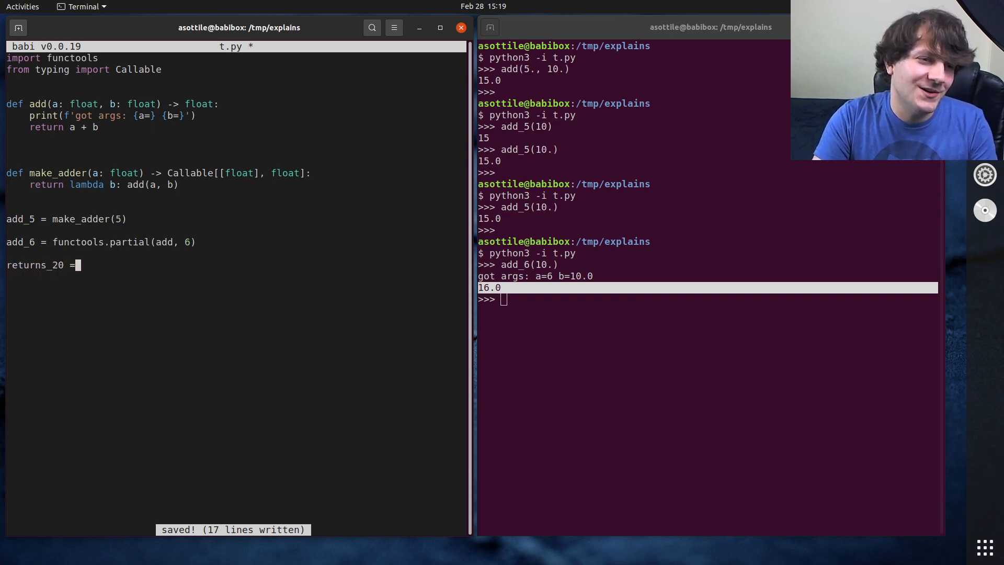
{"action": "type", "text": "functools.part"}
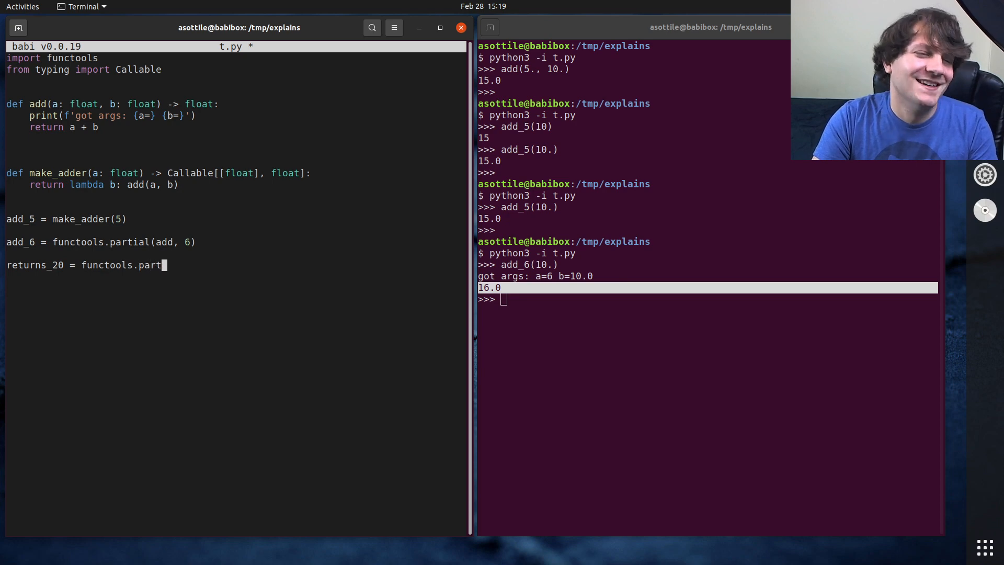
{"action": "type", "text": "ial(add, 10, 10"}
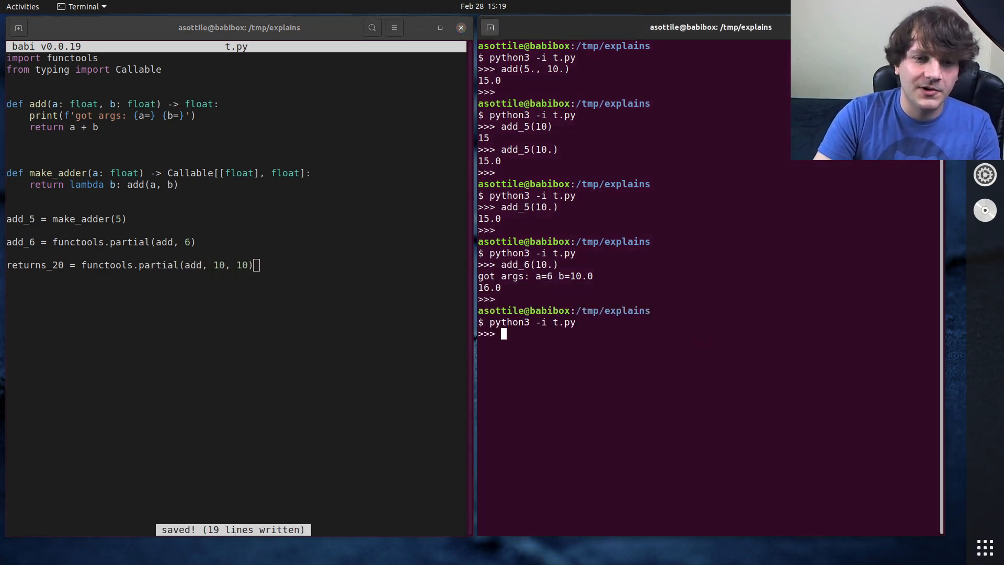
{"action": "type", "text": "return"}
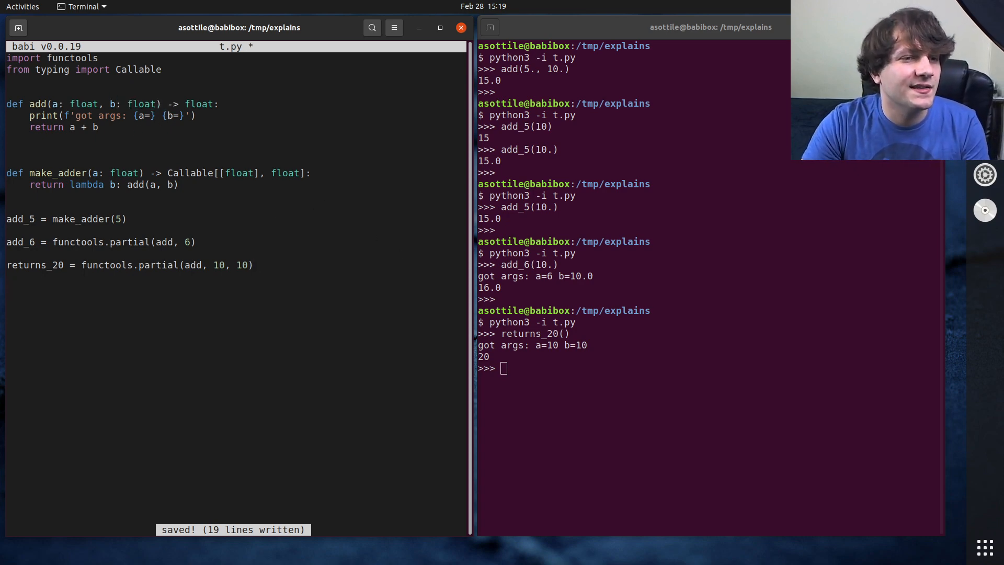
Add add_7 = functools.partial(add, b=7) to t.py and test add_7(10.) in the REPL
{"action": "double_click", "coordinate": [134, 104]}
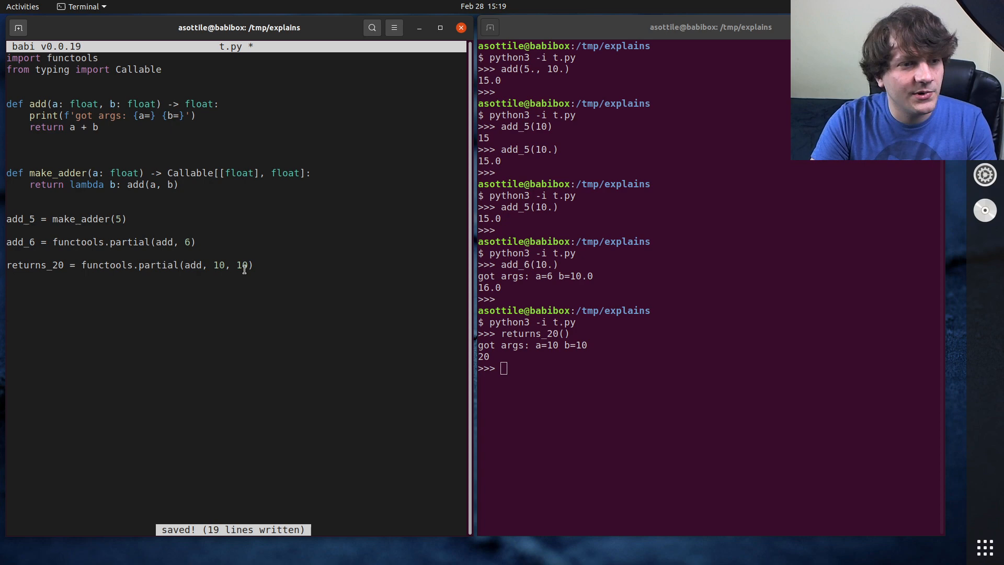
{"action": "type", "text": "add_7 ="}
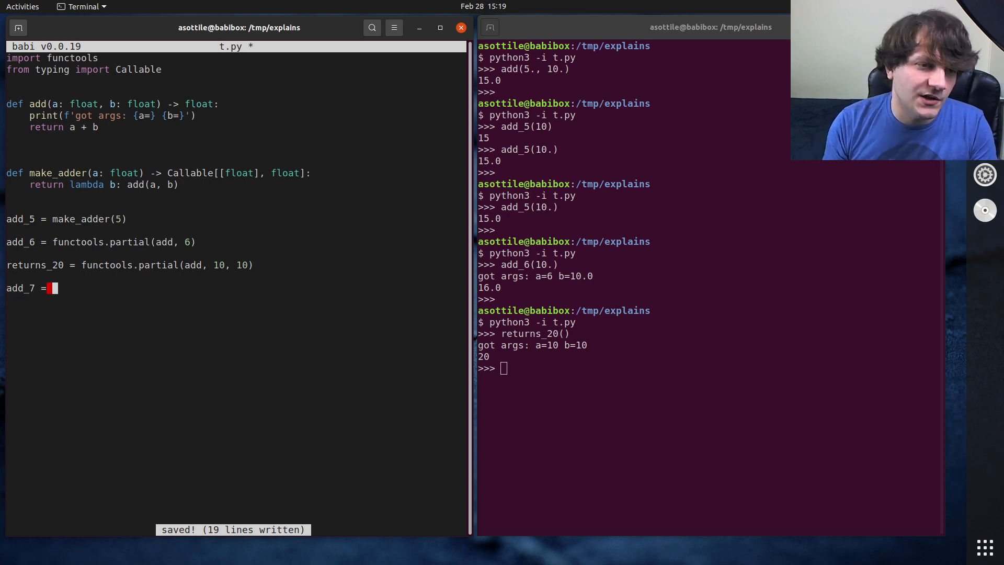
{"action": "type", "text": "functools."}
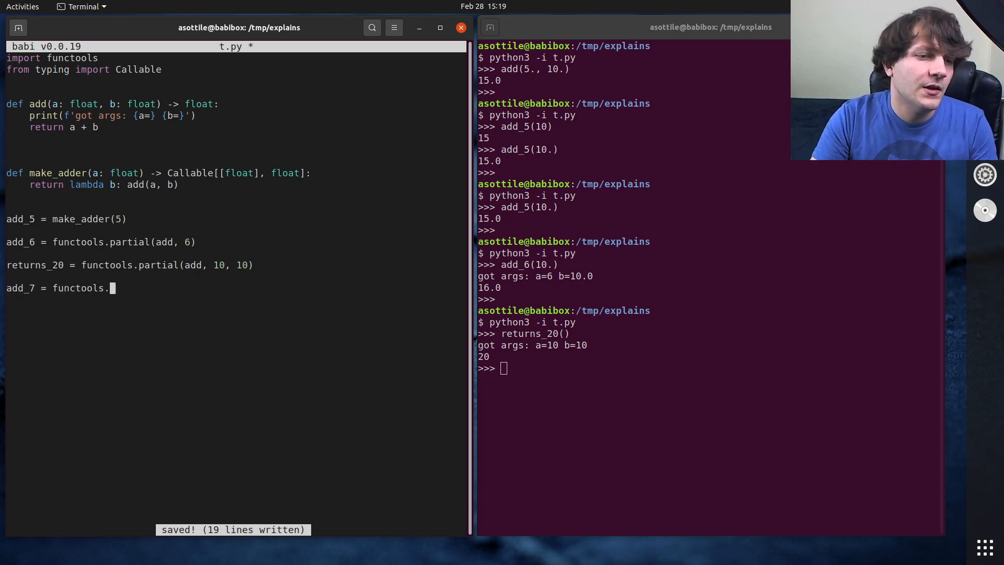
{"action": "type", "text": "partial(add, b="}
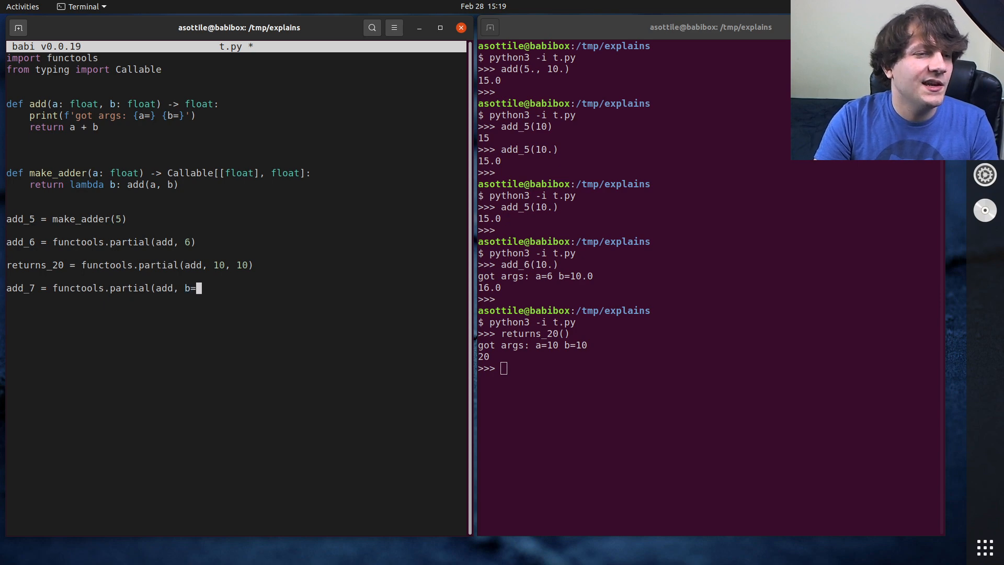
{"action": "type", "text": "10)"}
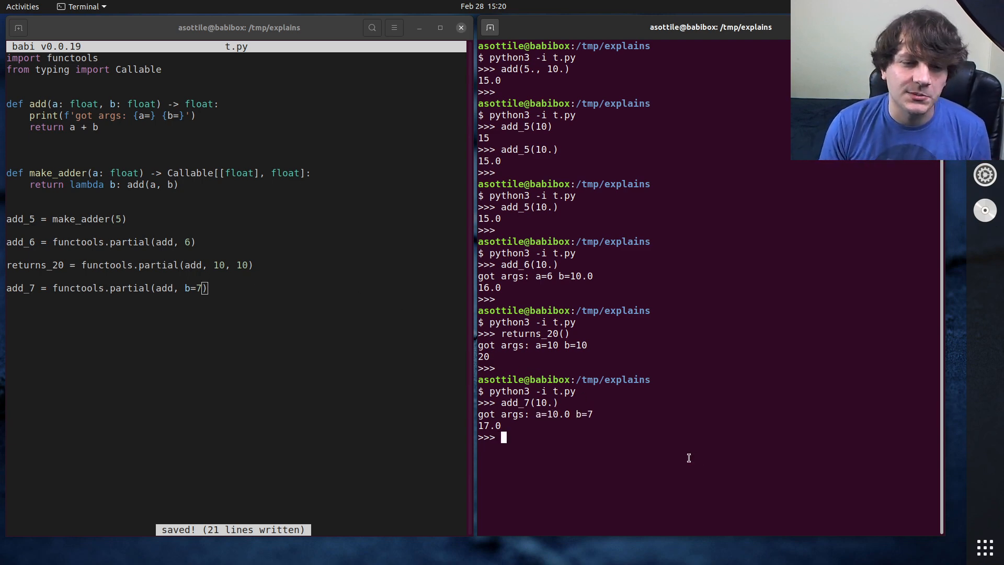
Begin typing add_7(10., b= in the REPL to override b explicitly
{"action": "type", "text": "add_7(10.,"}
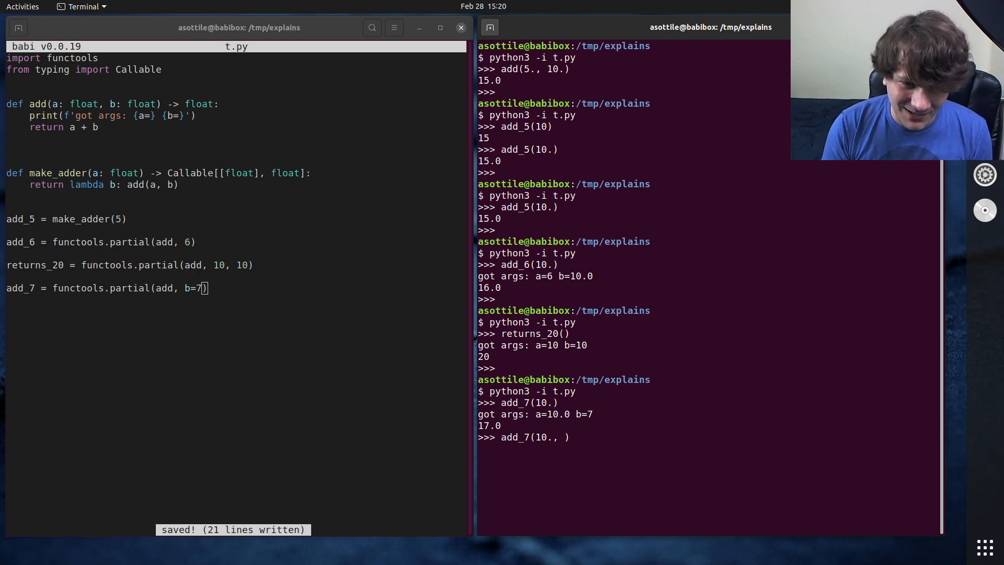
{"action": "type", "text": "b"}
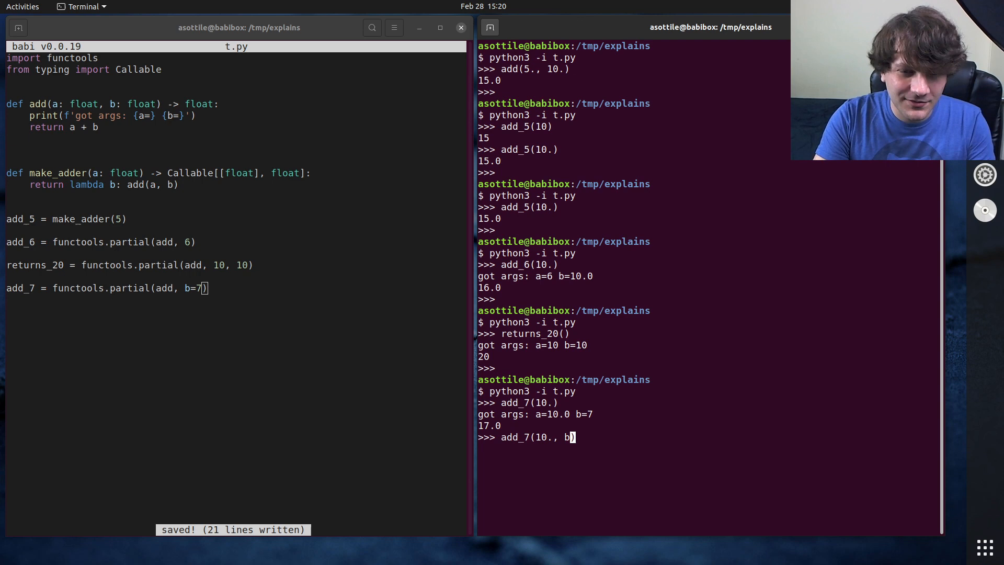
{"action": "type", "text": "="}
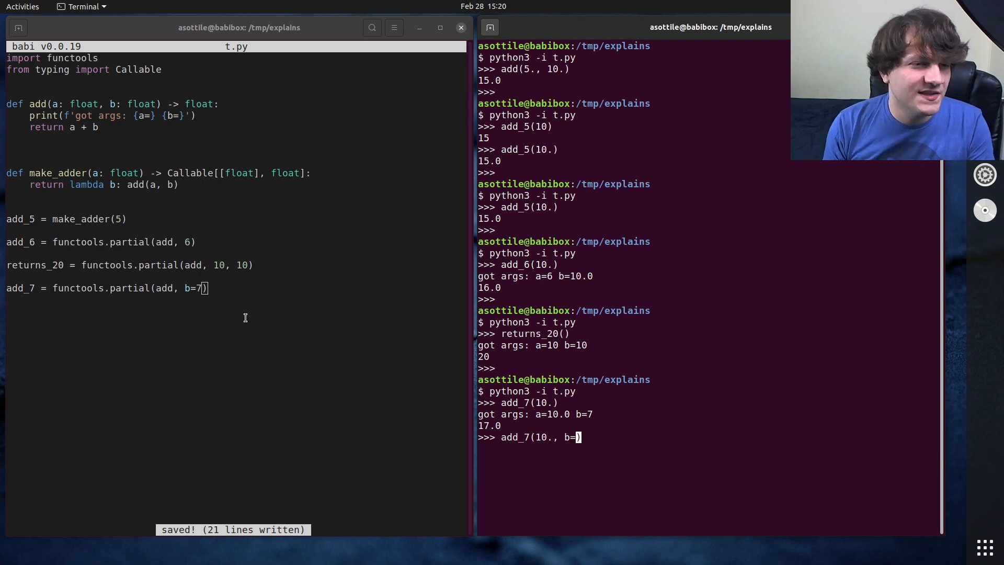
{"action": "double_click", "coordinate": [191, 288]}
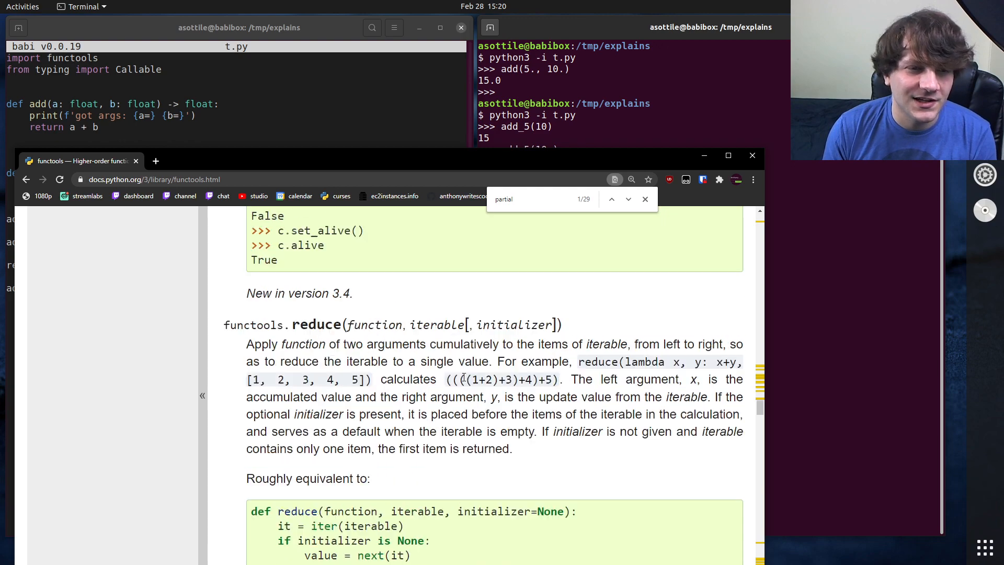
Scroll the functools docs down to the partial() section and its basetwo example
{"action": "scroll", "scroll_direction": "down", "scroll_amount": 3}
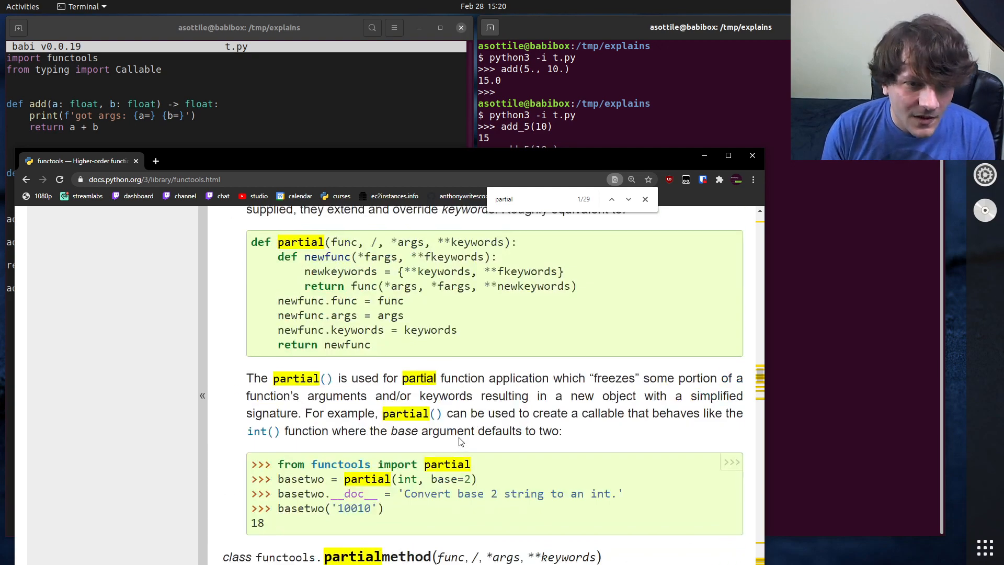